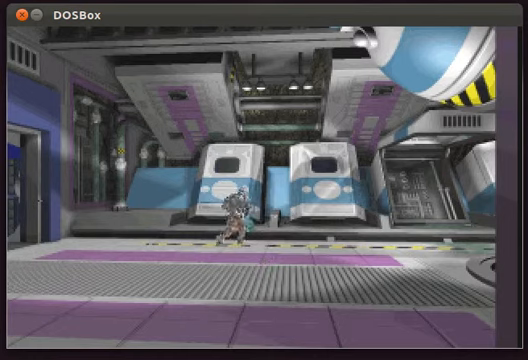
- Walk the character right to the freezer lab console to bring up the Cryogenics menu
{"action": "key", "text": "right"}
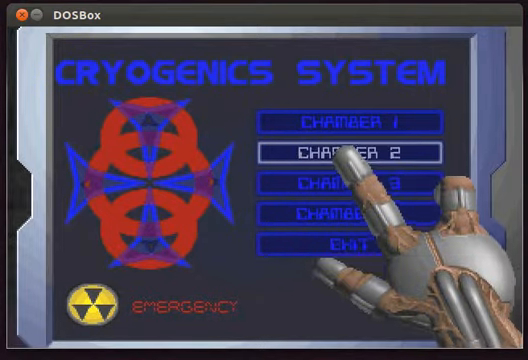
- Browse the chamber entries and bring up Chamber 4's status readout with gauges and log
{"action": "left_click", "coordinate": [352, 120]}
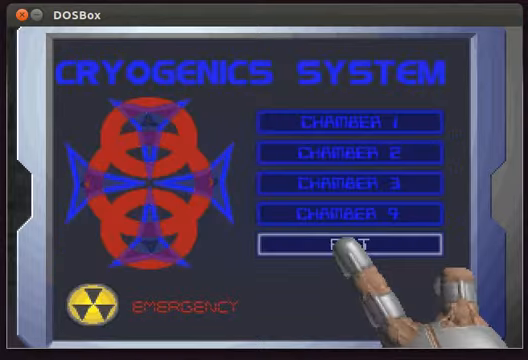
{"action": "left_click", "coordinate": [352, 152]}
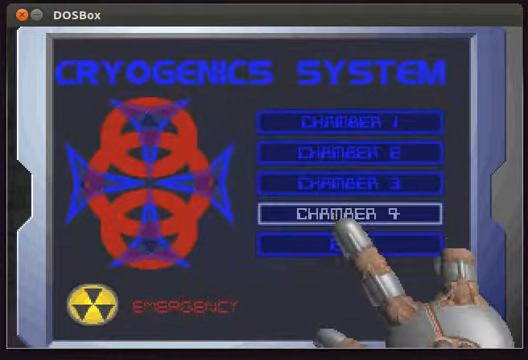
{"action": "left_click", "coordinate": [356, 210]}
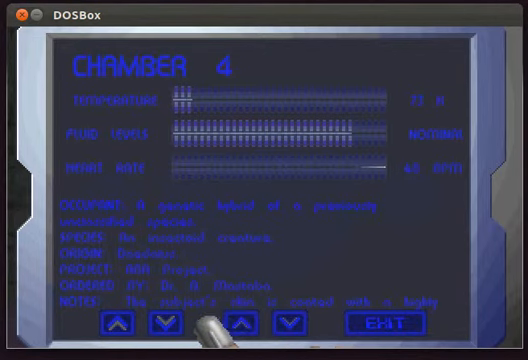
- Page Chamber 4's log once, return to the chamber list and select Chamber 3's record
{"action": "left_click", "coordinate": [284, 322]}
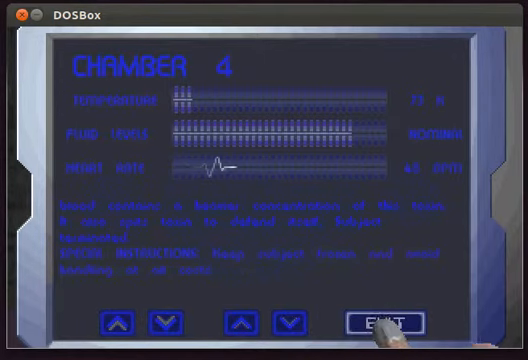
{"action": "left_click", "coordinate": [384, 320]}
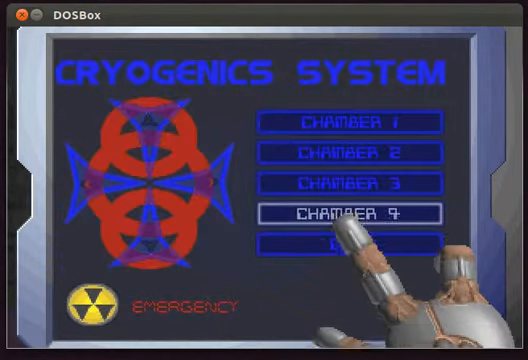
{"action": "left_click", "coordinate": [356, 186]}
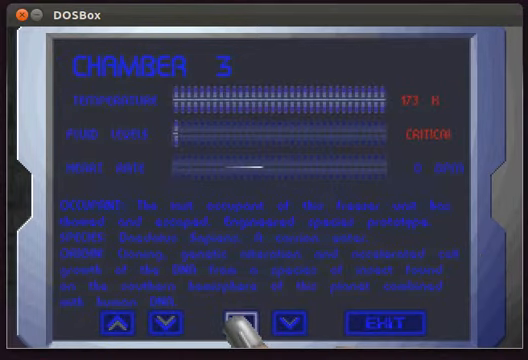
- Scroll through Chamber 3's log text page by page to the end
{"action": "left_click", "coordinate": [224, 326]}
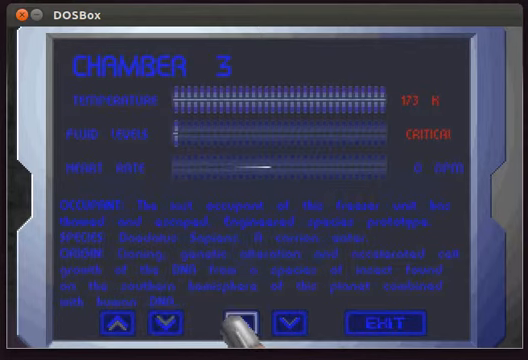
{"action": "left_click", "coordinate": [288, 320]}
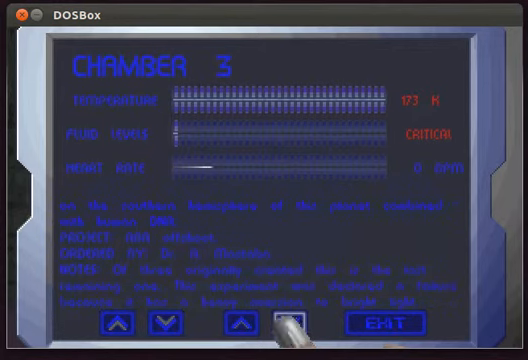
{"action": "left_click", "coordinate": [282, 324]}
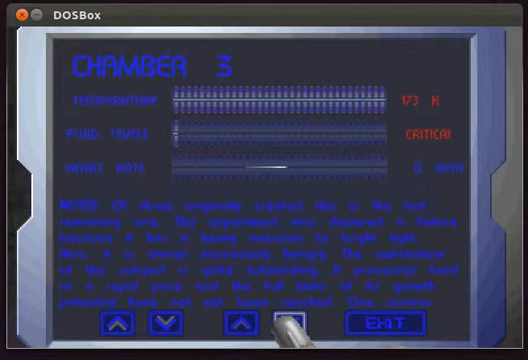
{"action": "left_click", "coordinate": [160, 328]}
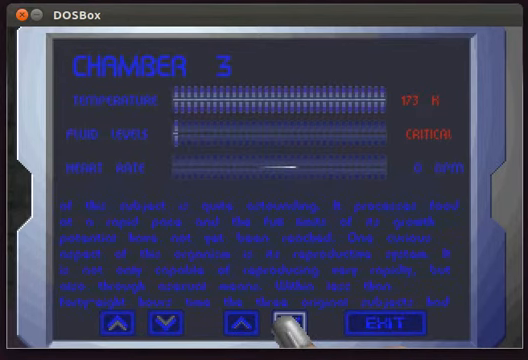
{"action": "left_click", "coordinate": [160, 330]}
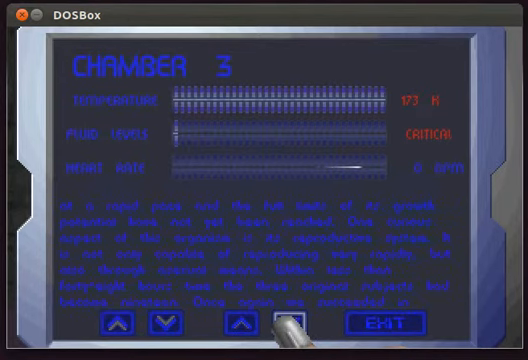
{"action": "left_click", "coordinate": [284, 322]}
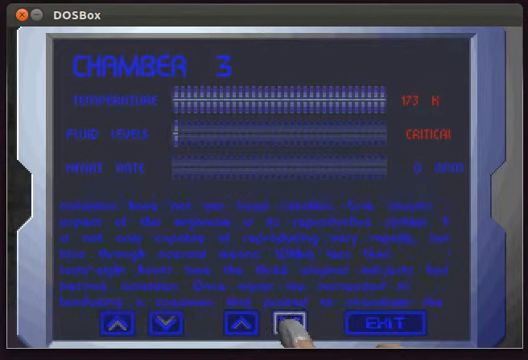
{"action": "left_click", "coordinate": [288, 324]}
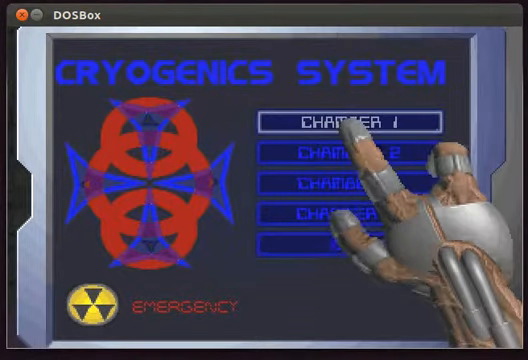
- Select a chamber record on the Cryogenics System menu before leaving the console
{"action": "left_click", "coordinate": [358, 120]}
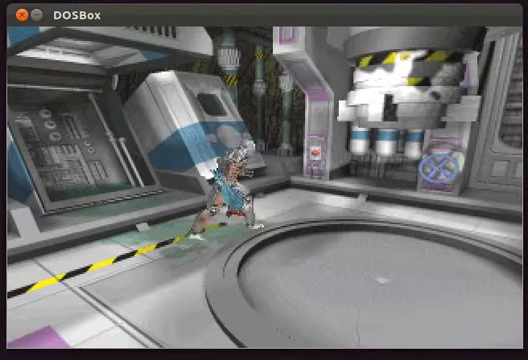
{"action": "key", "text": "Right"}
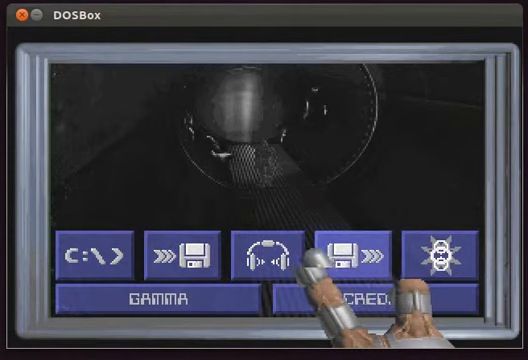
- Save progress over the existing saved-game slot, confirming the overwrite
{"action": "left_click", "coordinate": [354, 258]}
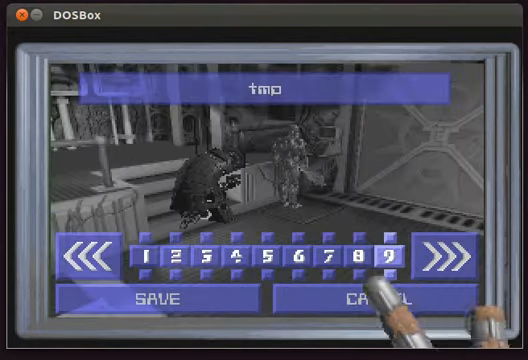
{"action": "left_click", "coordinate": [158, 304]}
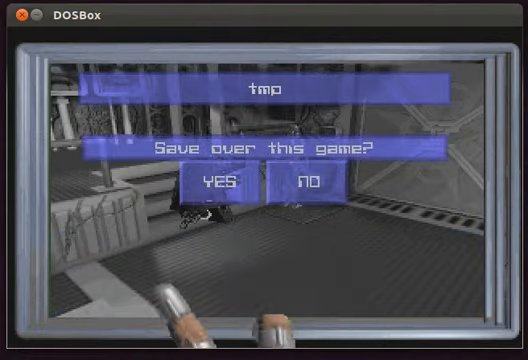
{"action": "left_click", "coordinate": [220, 180]}
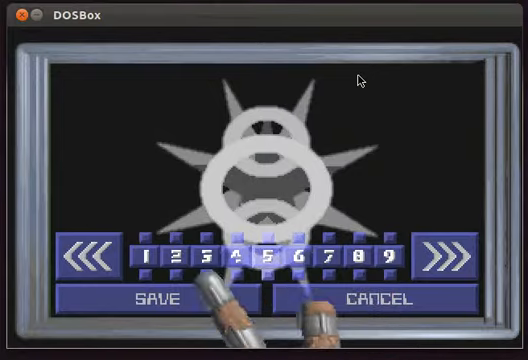
- Save the game into an empty slot and confirm, reaching the caption prompt
{"action": "left_click", "coordinate": [166, 300]}
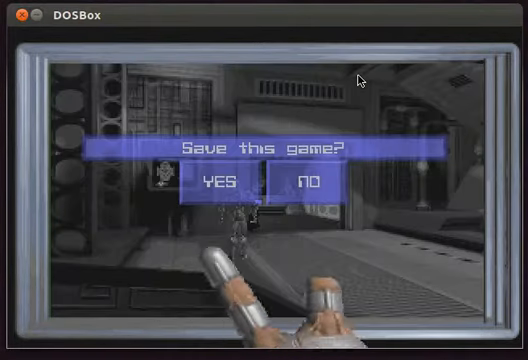
{"action": "left_click", "coordinate": [220, 182]}
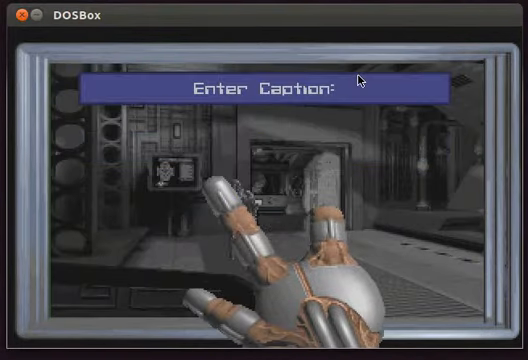